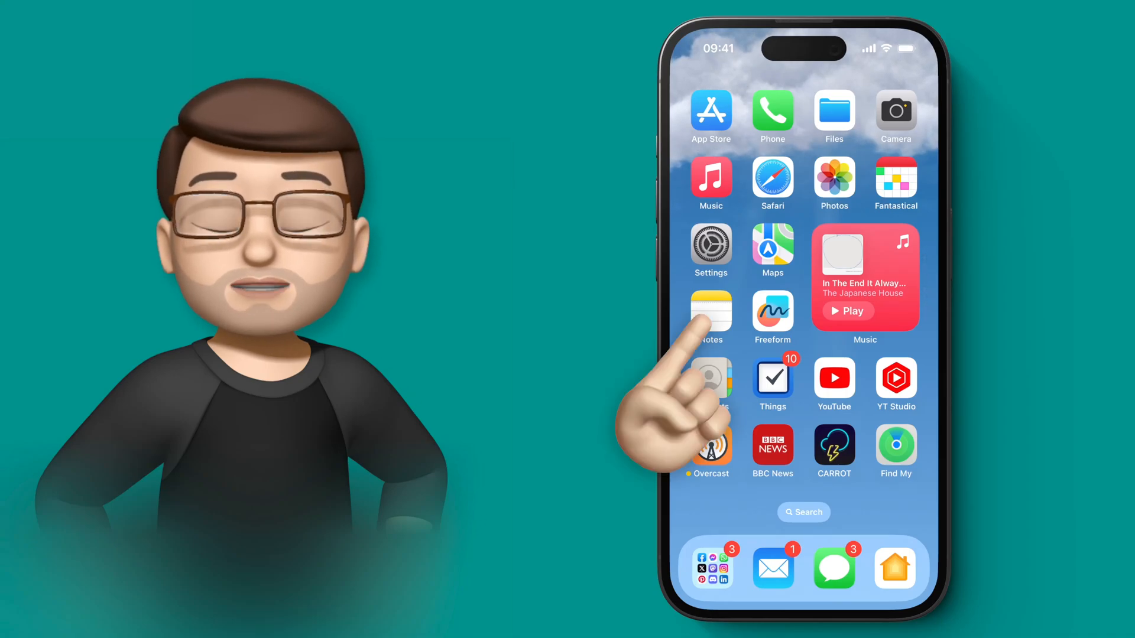
Step: Launch Notes and open the 'Places to Visit in Orlando' note
click(711, 307)
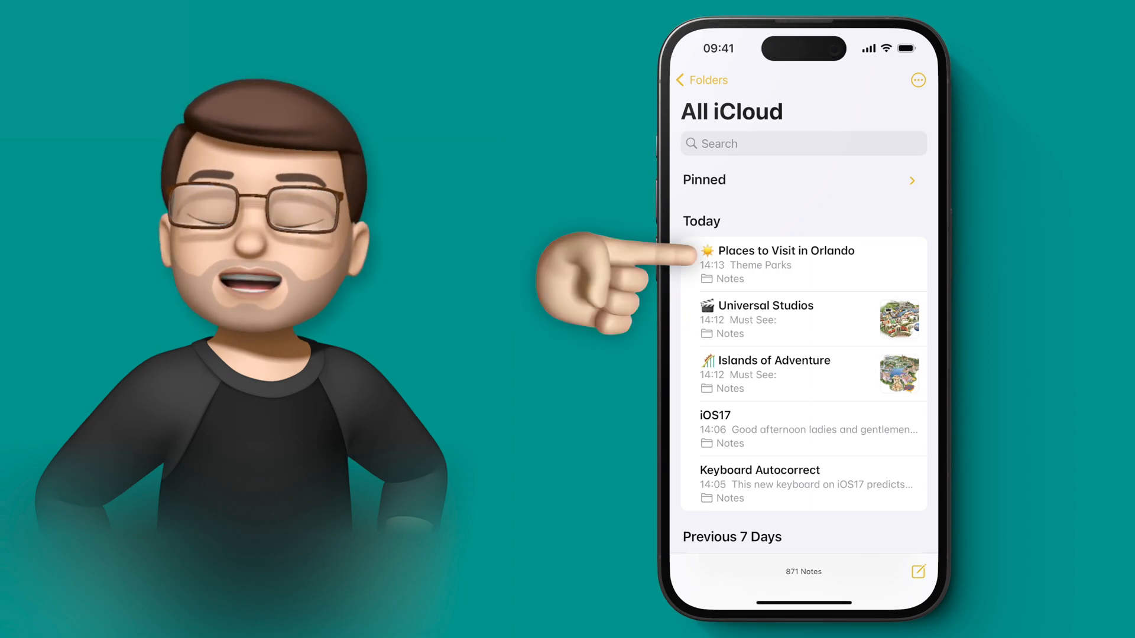
click(786, 250)
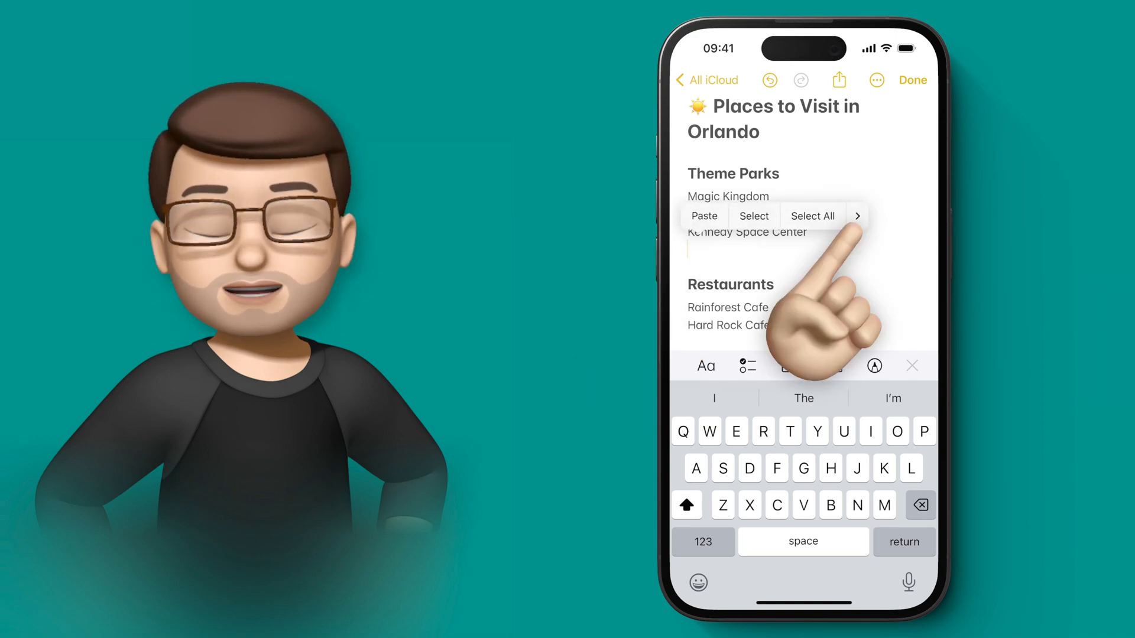
Step: Insert a link to the Universal Studios note, found by searching 'uni', under Kennedy Space Center
click(857, 215)
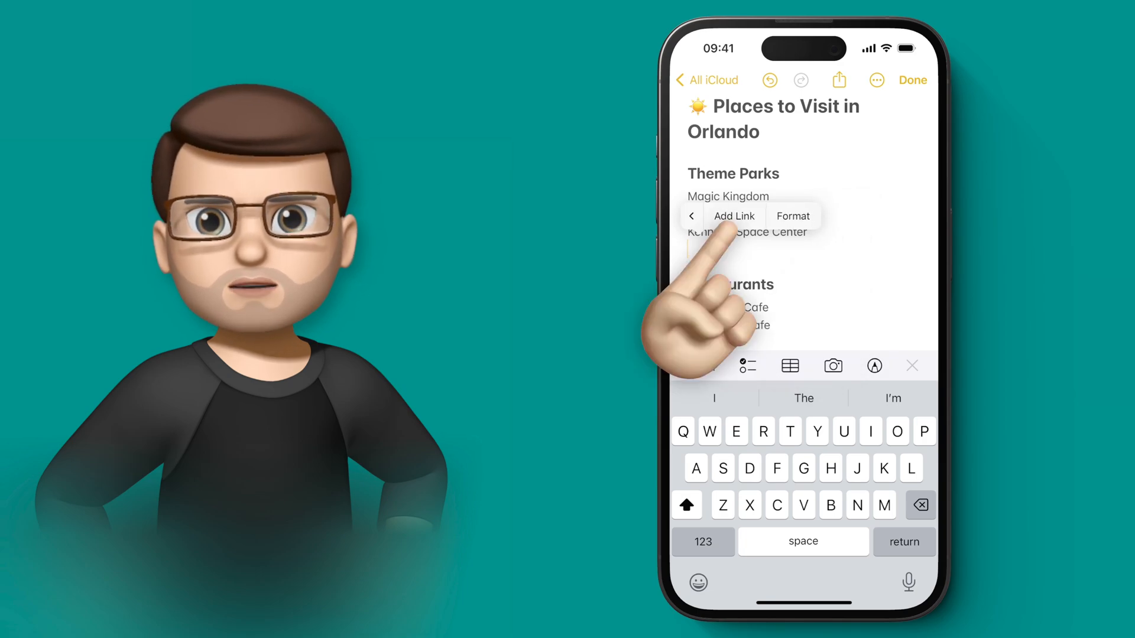
click(734, 216)
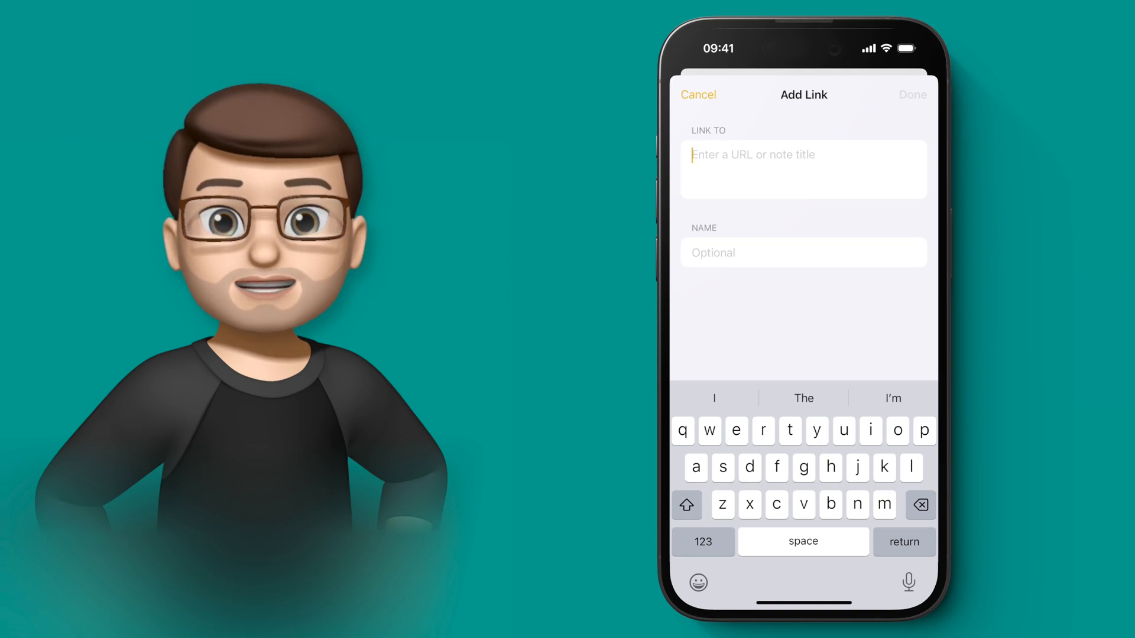
text(univer)
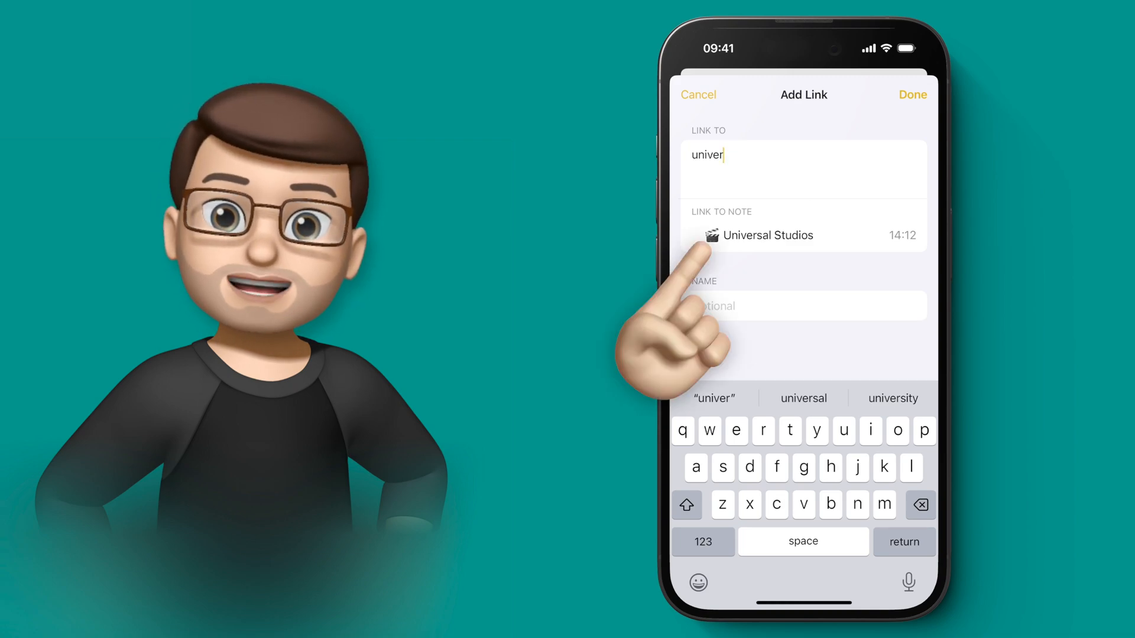
click(768, 235)
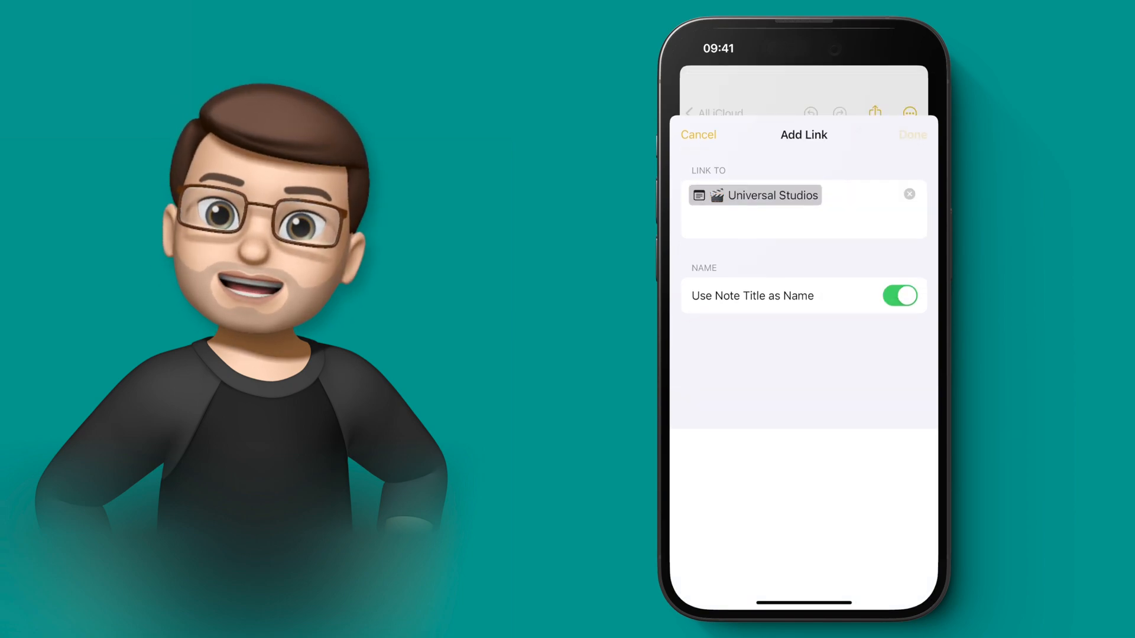
click(911, 134)
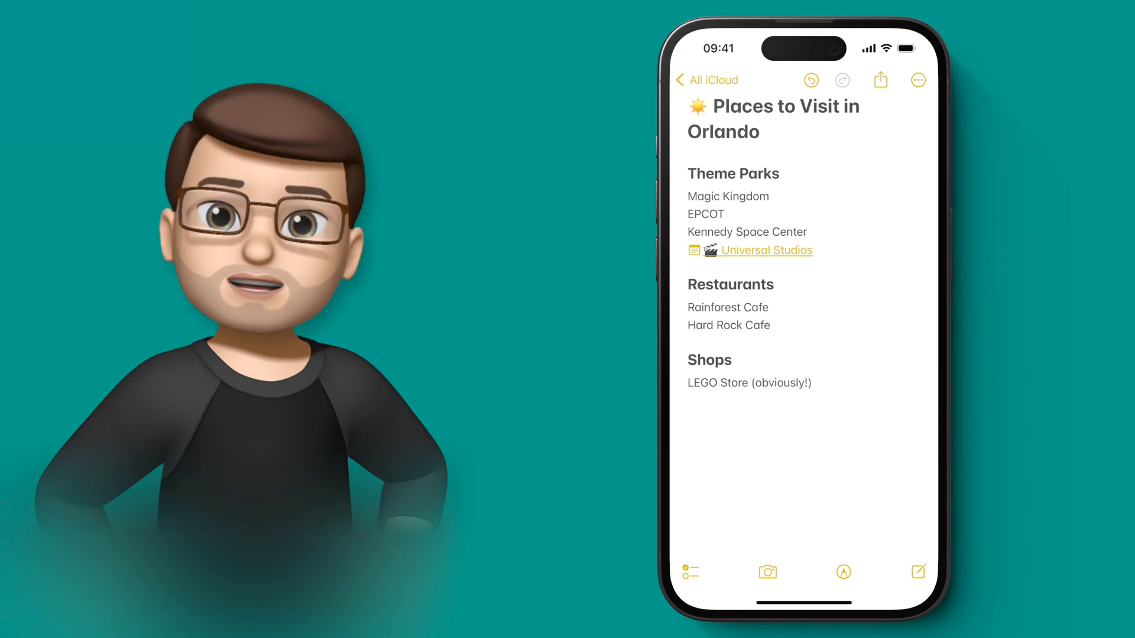
Step: Insert a link to the Islands of Adventure note, found by searching 'slan', beneath Universal Studios
click(747, 268)
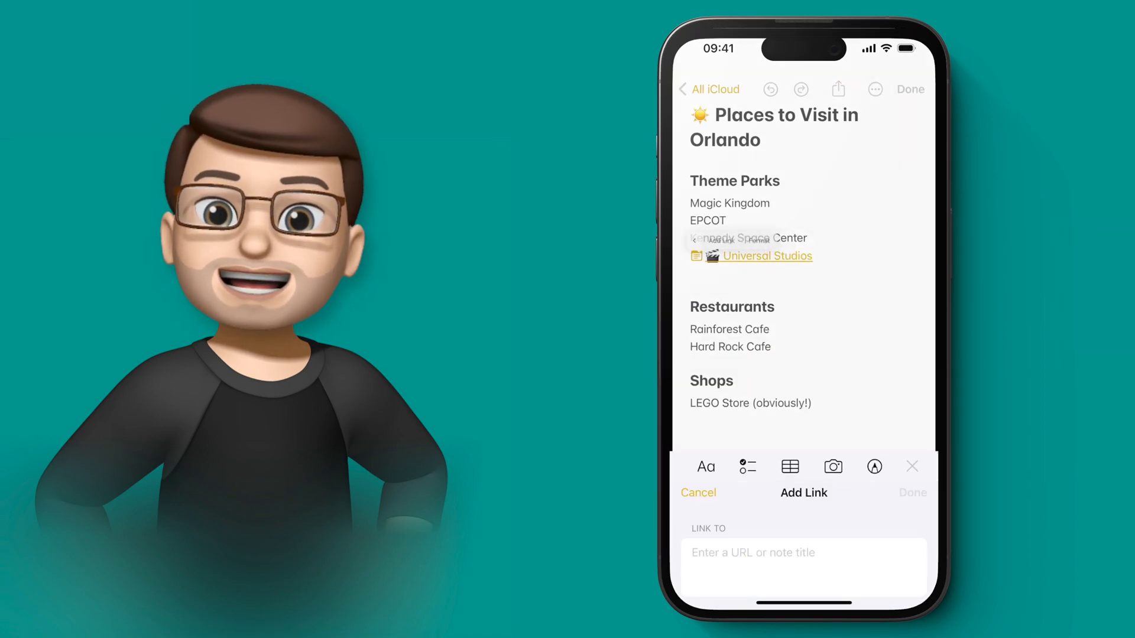
click(804, 552)
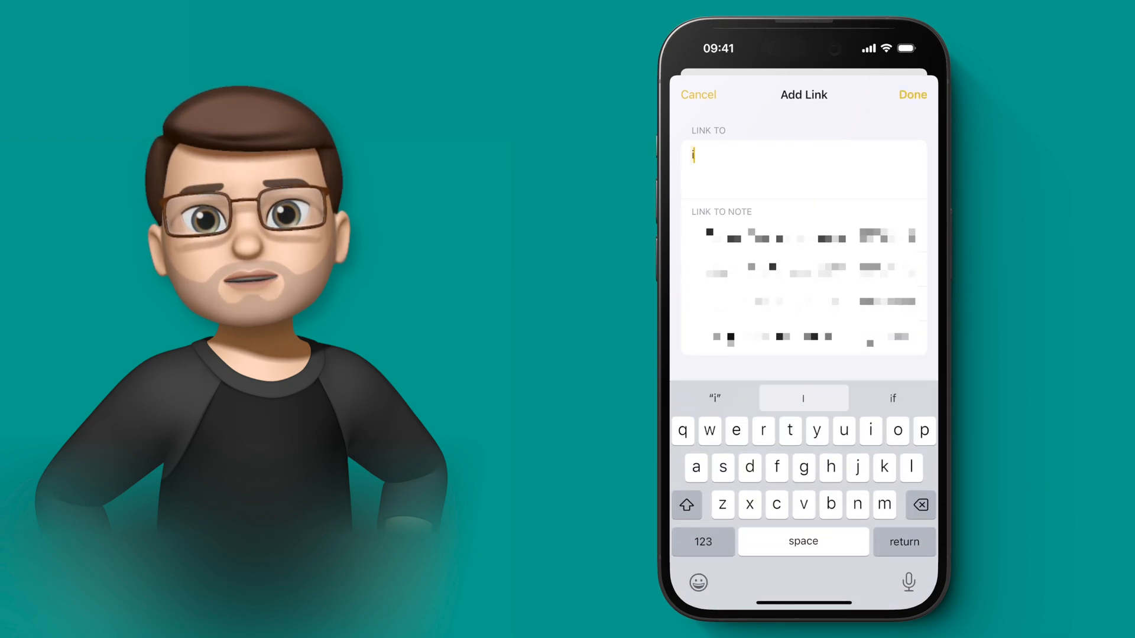
text(slan)
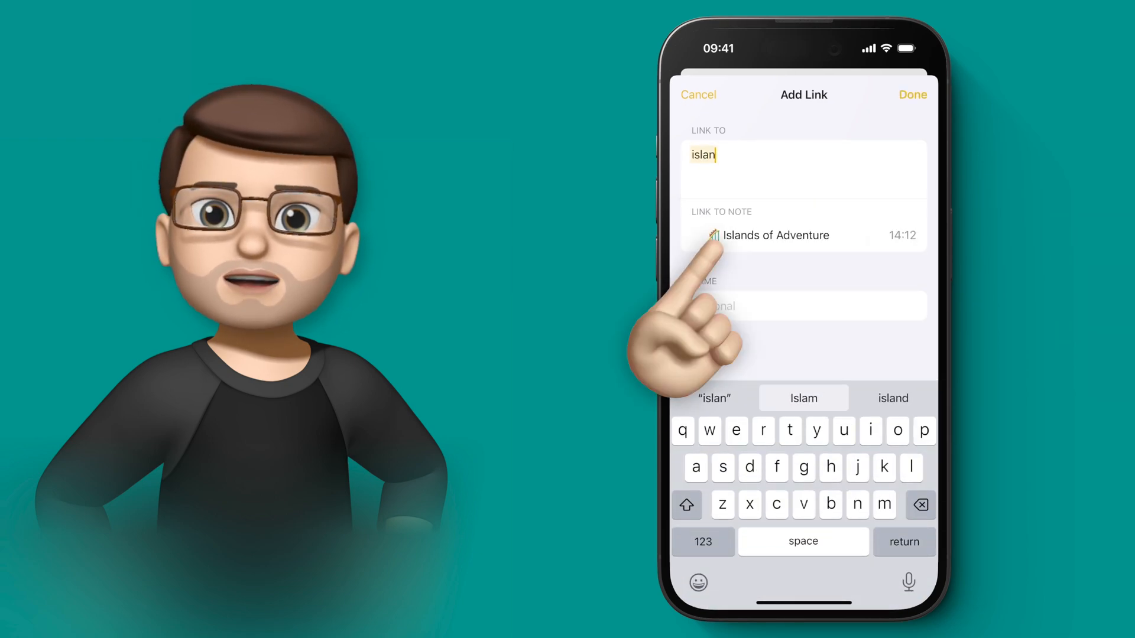
click(775, 235)
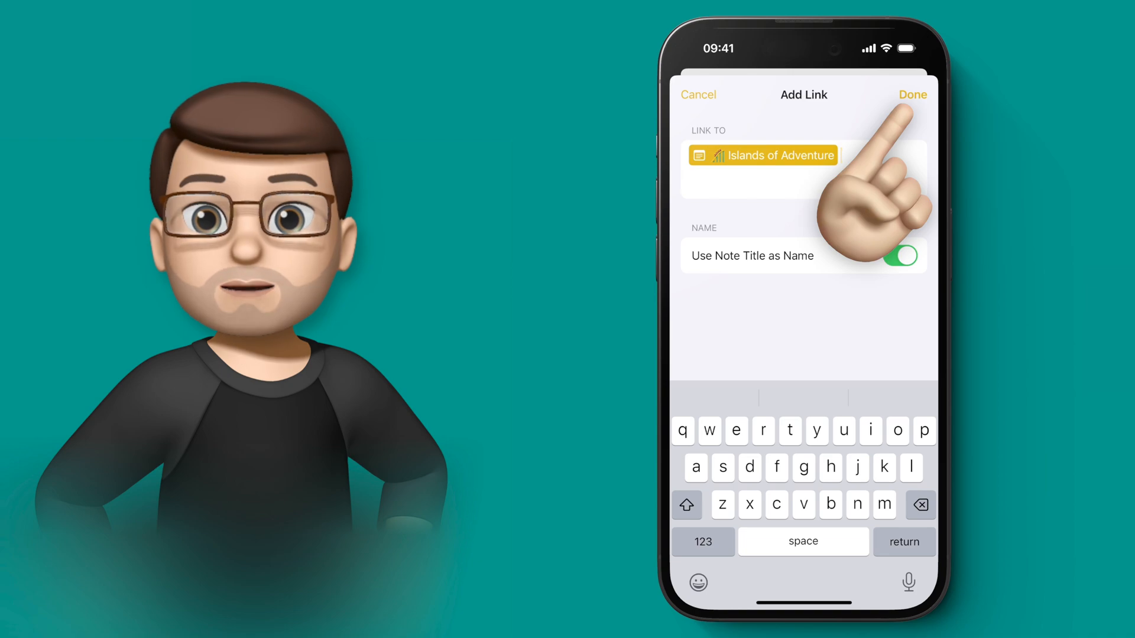
click(913, 95)
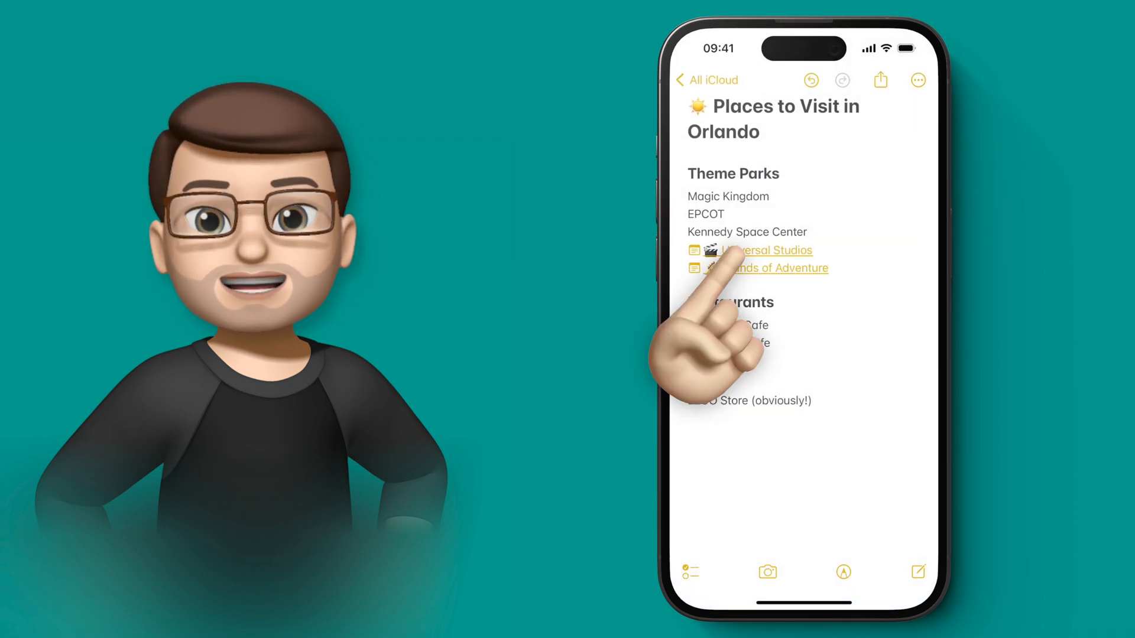
Step: Follow the Universal Studios link, return to the Orlando note, then open the Islands of Adventure link
click(766, 250)
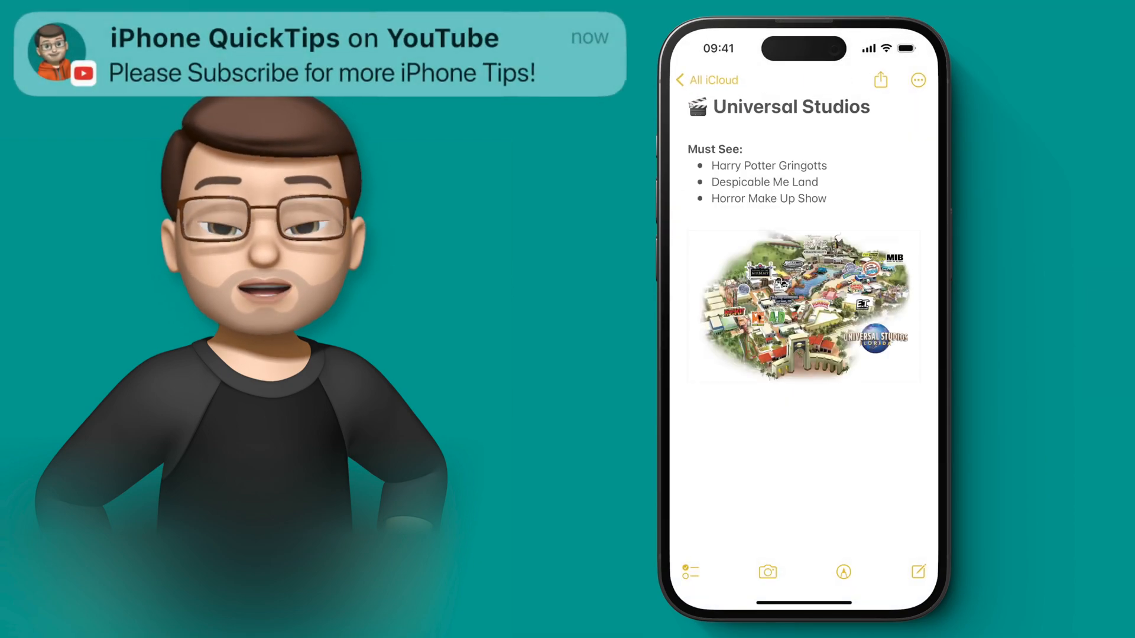
click(705, 80)
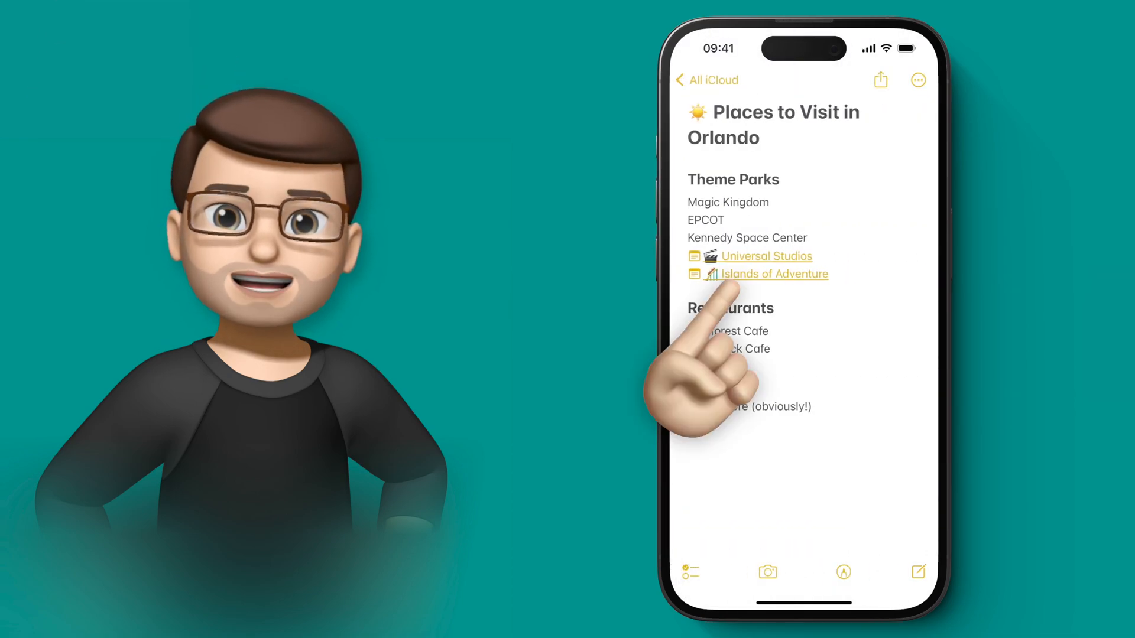
click(774, 273)
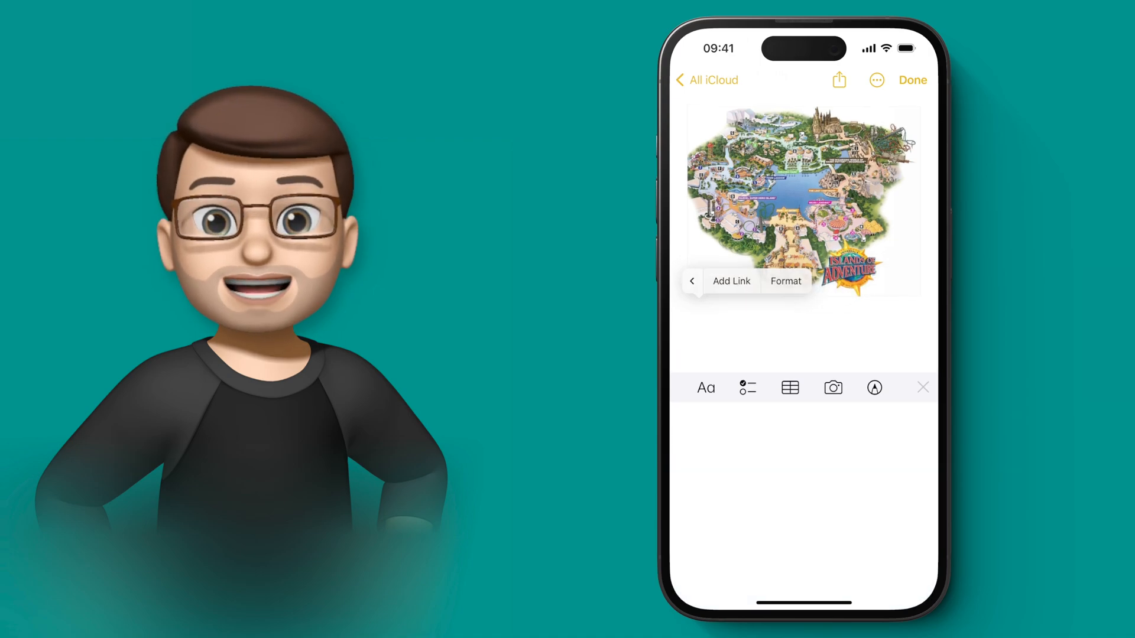
Step: Add a 'Places to Visit in Orlando' back-link below the map and follow it twice
click(731, 281)
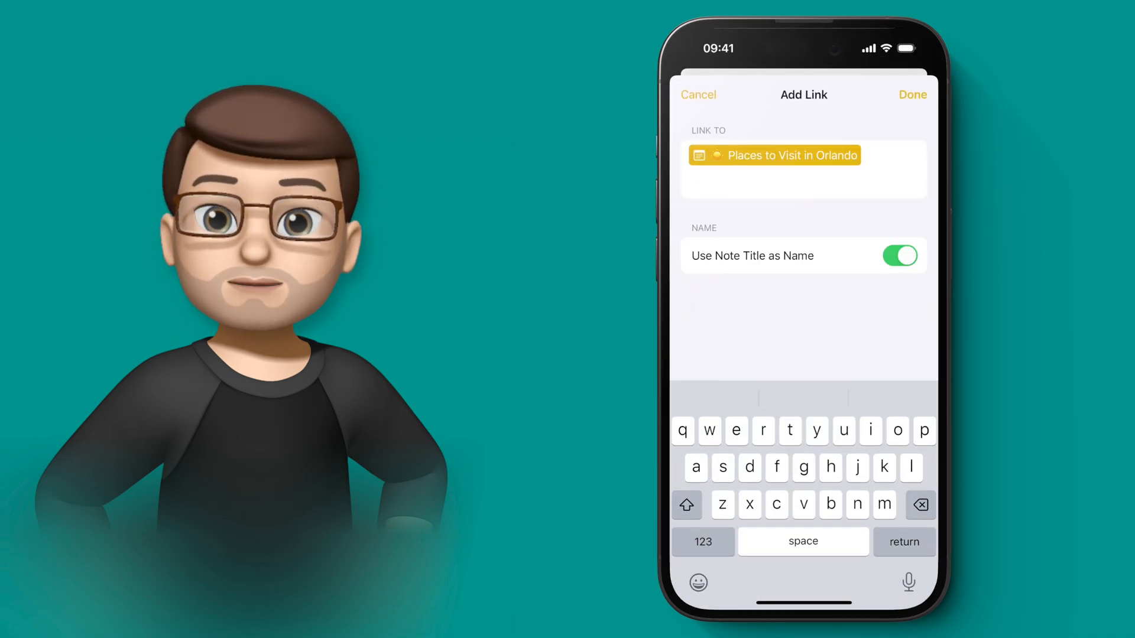
click(913, 94)
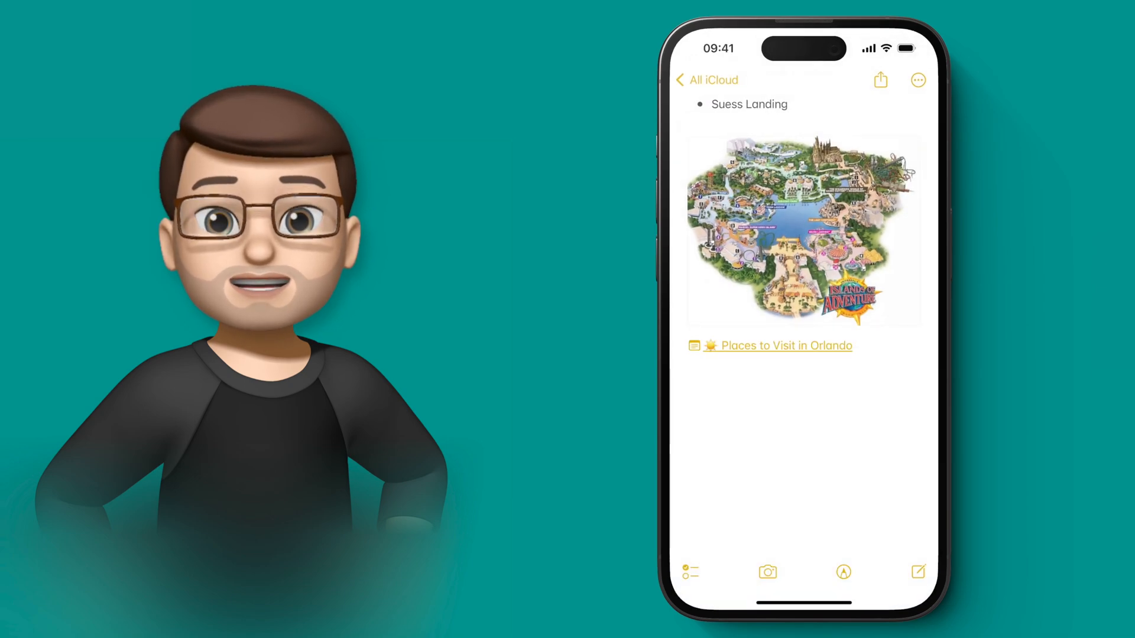
click(786, 346)
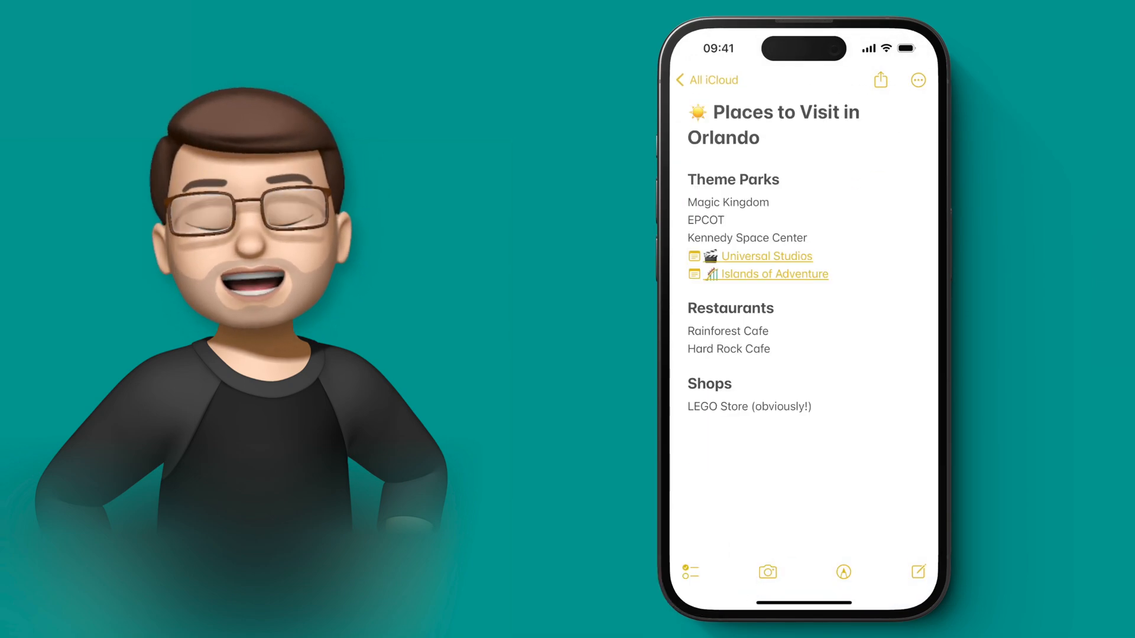
click(774, 274)
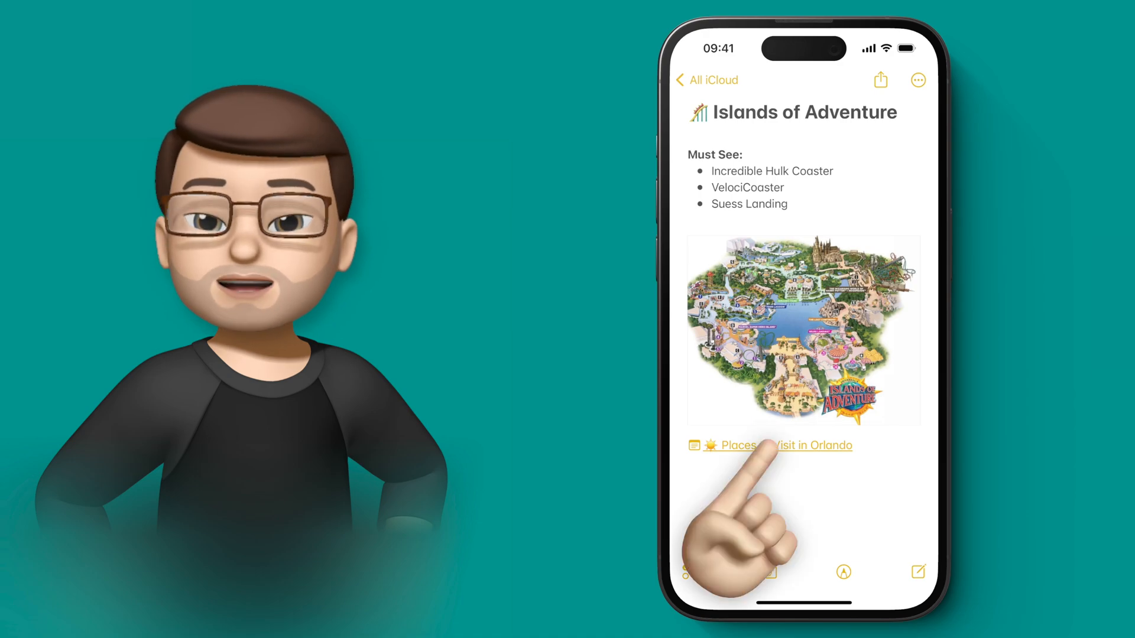
click(785, 446)
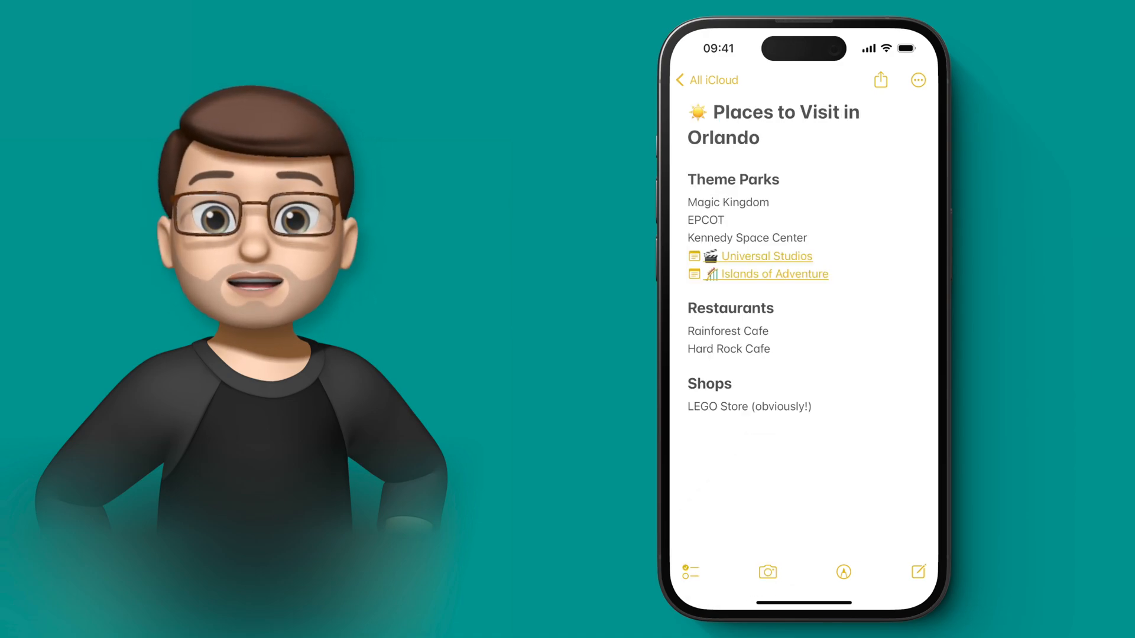